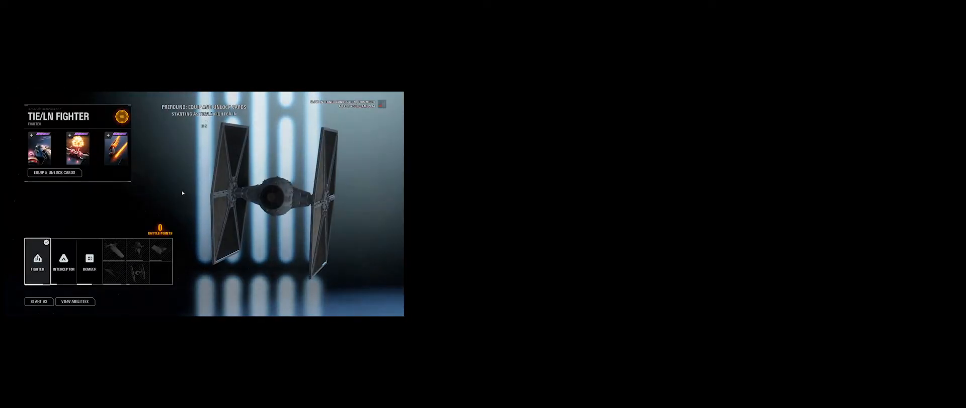
{"action": "left_click", "coordinate": [62, 260]}
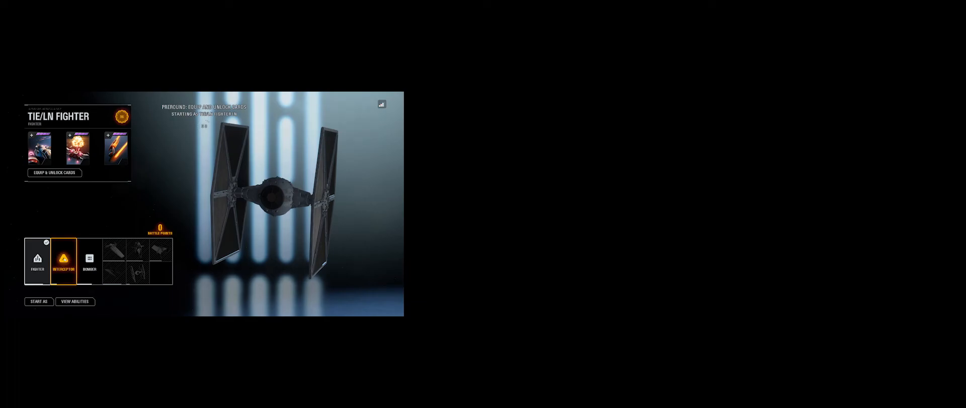
{"action": "left_click", "coordinate": [88, 259]}
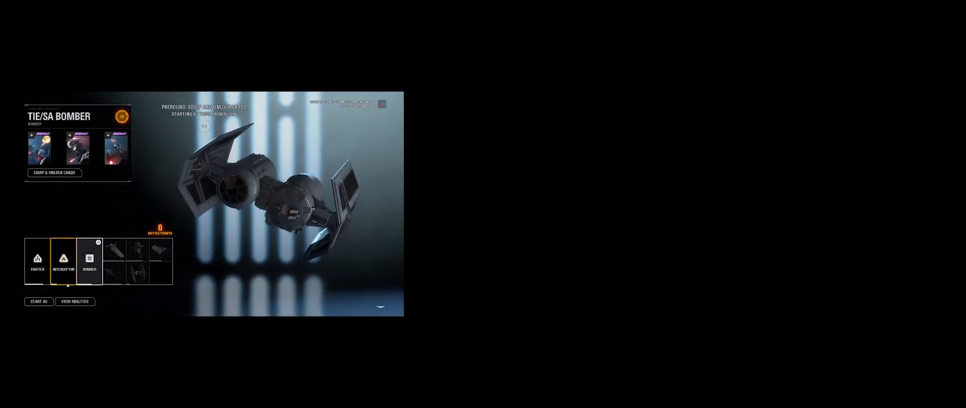
{"action": "left_click", "coordinate": [88, 260]}
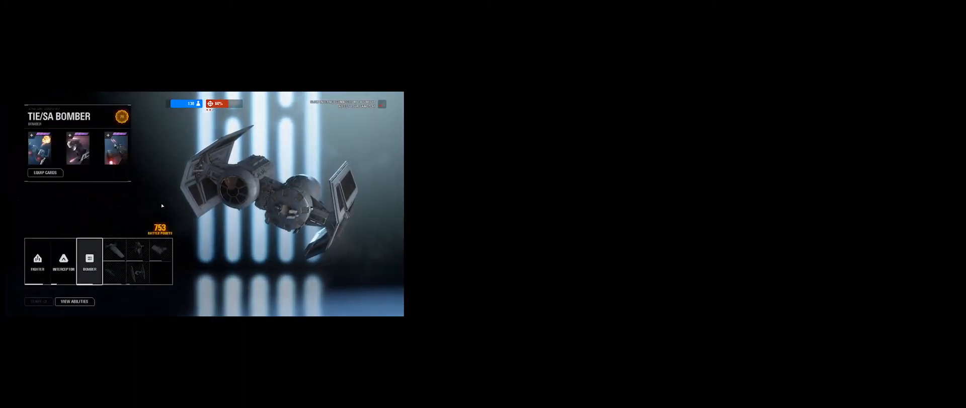
{"action": "left_click", "coordinate": [88, 261]}
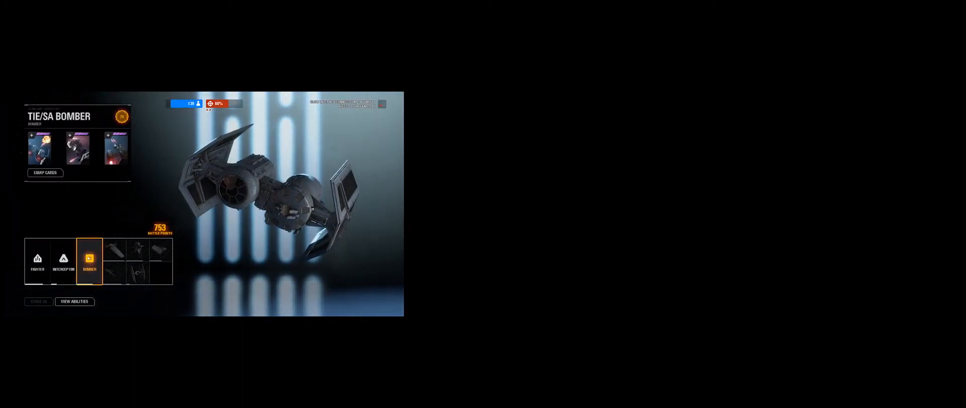